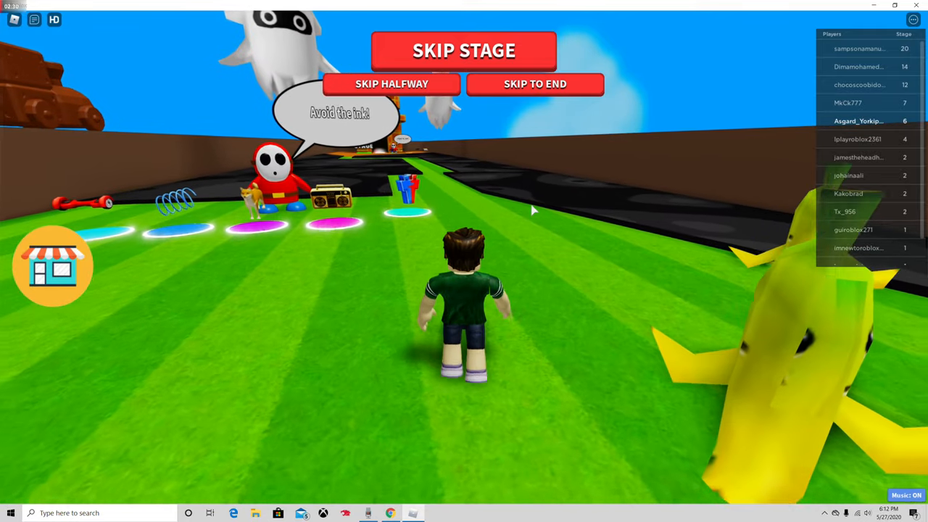
Run past the ink and jump up the floating brick-room platforms to stage 7
key("w")
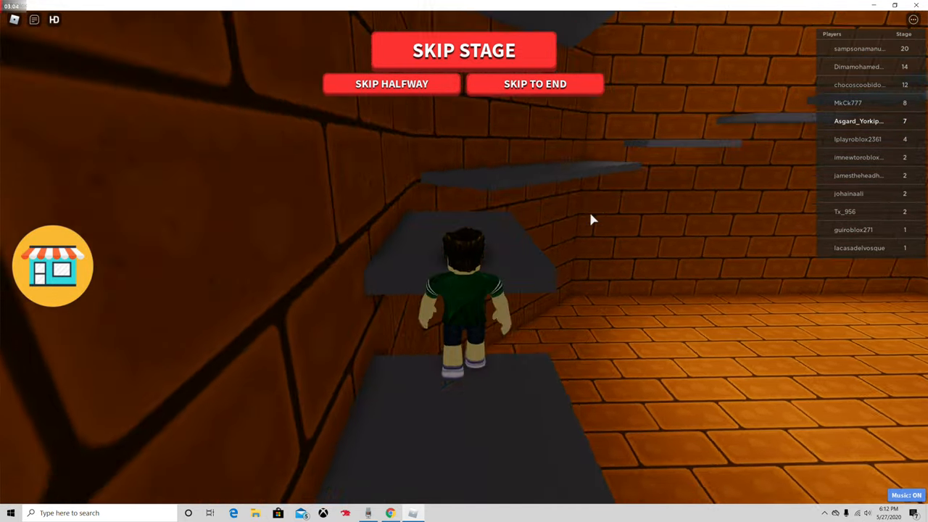
Jump onward through the obby onto the paved walkway at stage 9
key("w")
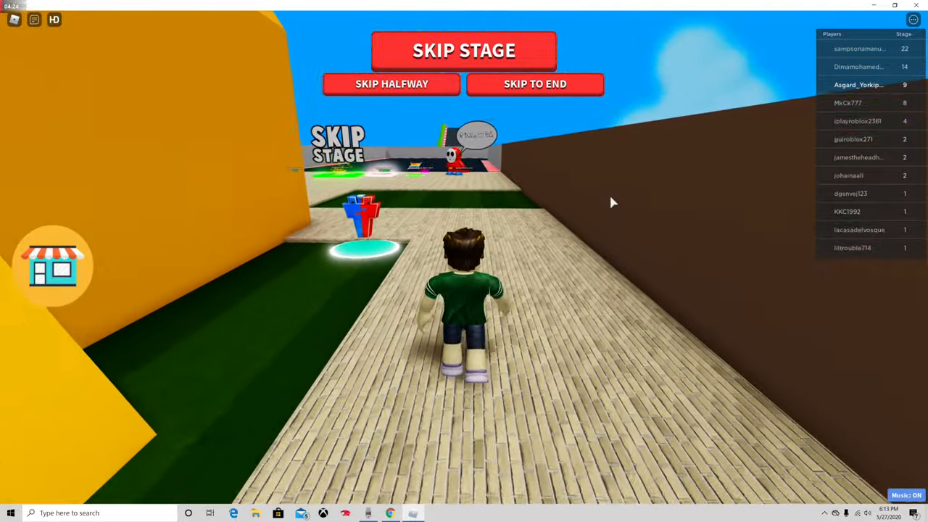
Run the paved path through the checkpoints toward the cannon field of stage 11
key("w")
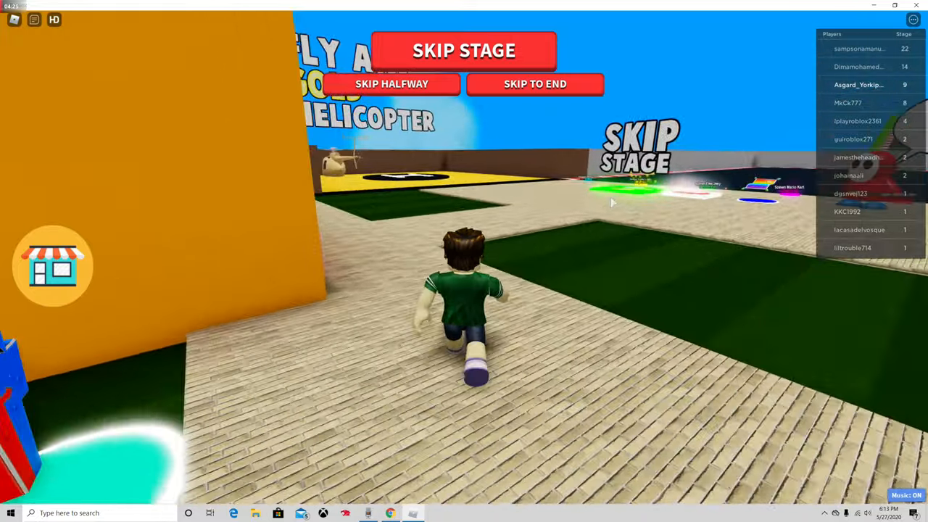
mouse_move(612, 203)
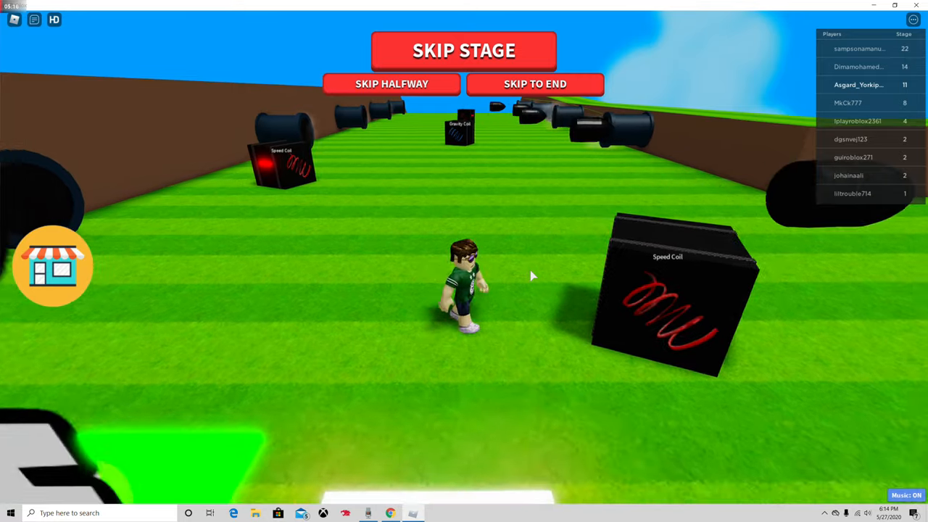
Cross the cannon field and climb the tall brown-and-green tower at stage 11
key("w")
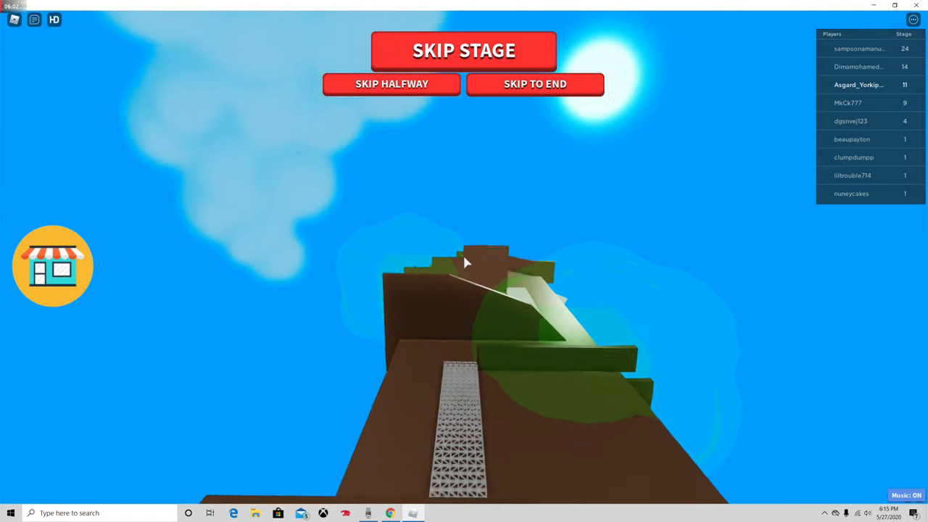
Drop to the stage 12 area and step onto the Mega VIP pad, triggering the Robux offer
left_click(463, 50)
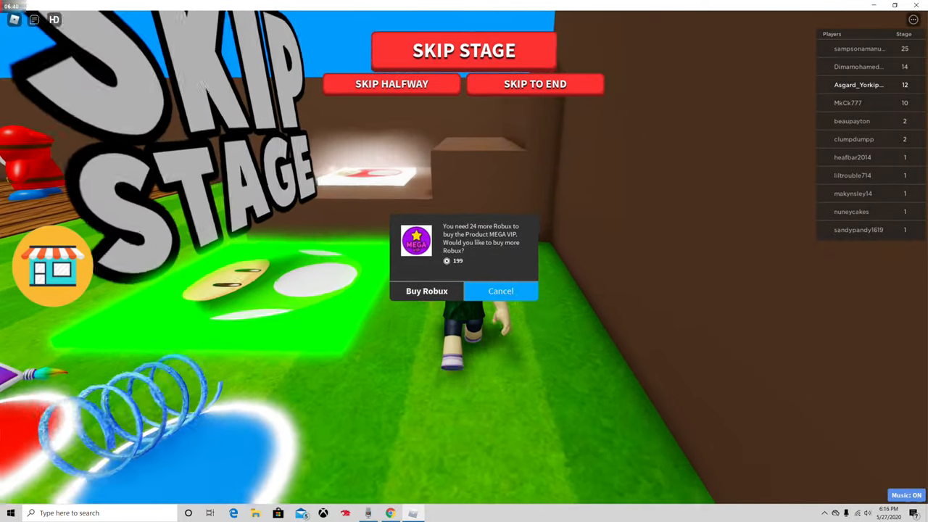
Decline the MEGA VIP Robux offer and climb the brown stairs and ramp to stage 13
left_click(500, 291)
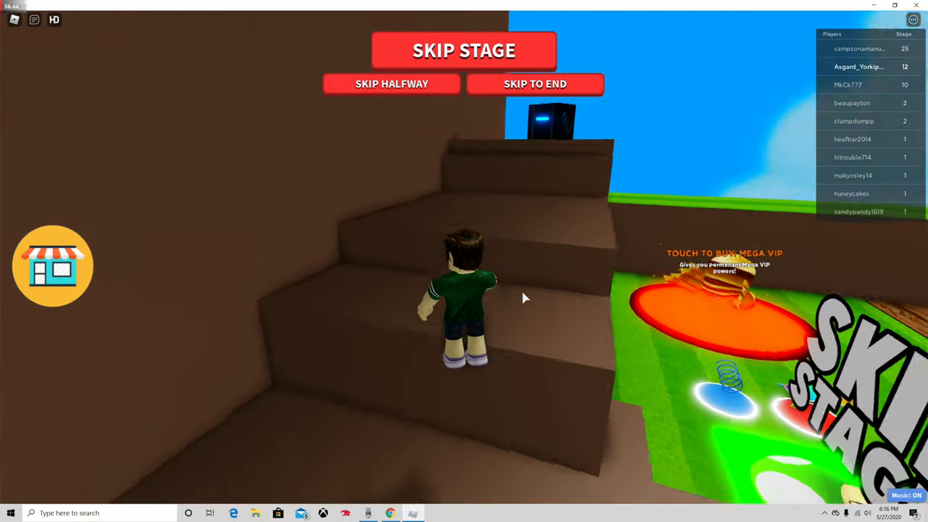
key("w")
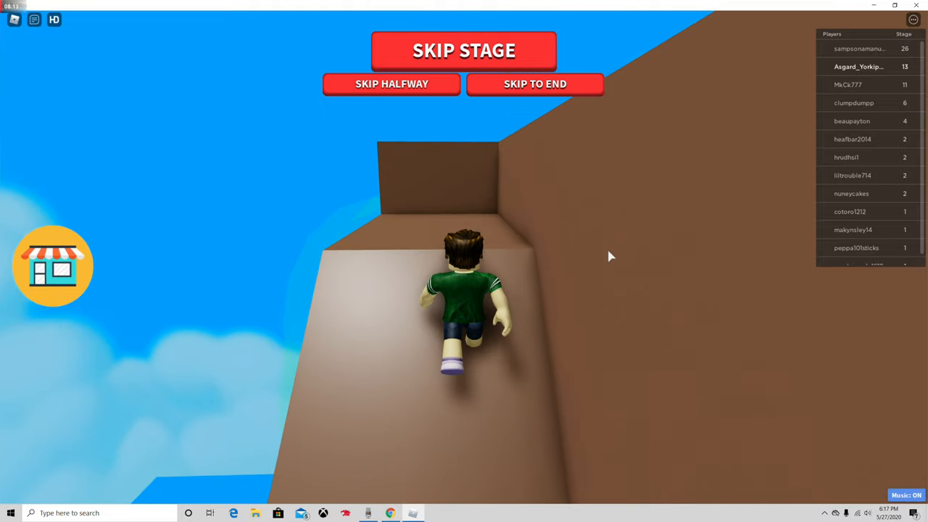
Run and jump through stages 14-18 onto the lava-flanked stone castle bridge
left_click(463, 50)
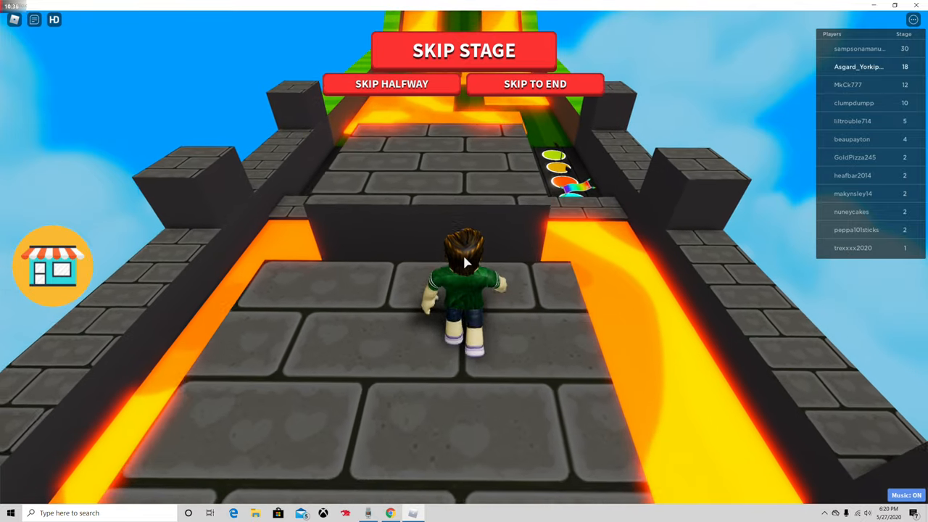
Move forward onto the long brown hexagon-tiled path of stage 19
key("w")
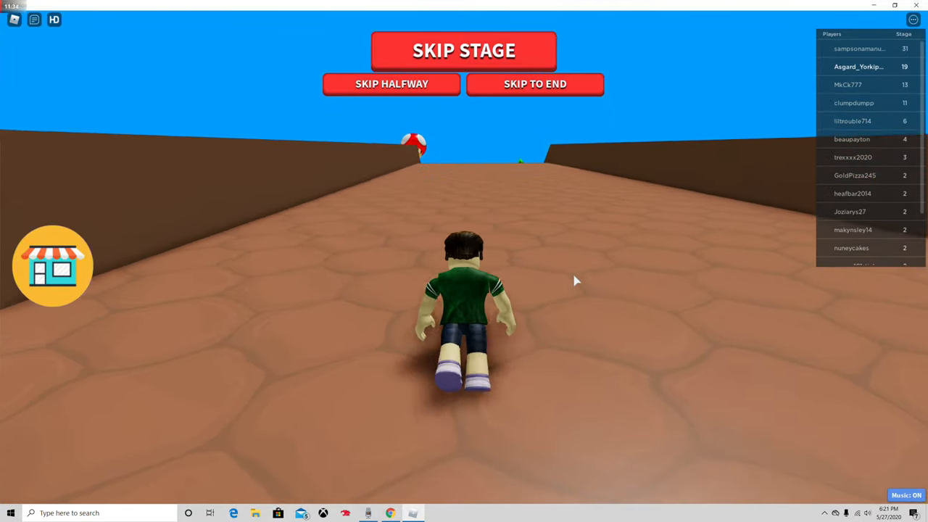
Advance into the stage 20 water channel, where the Product Boat offer appears
key("w")
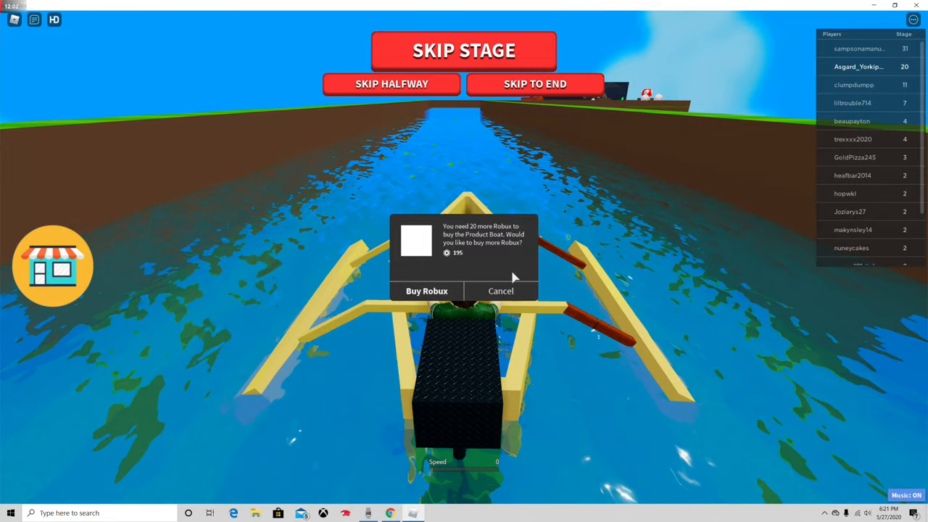
Decline the Product Boat Robux offer and swim on down the channel at stage 20
left_click(501, 291)
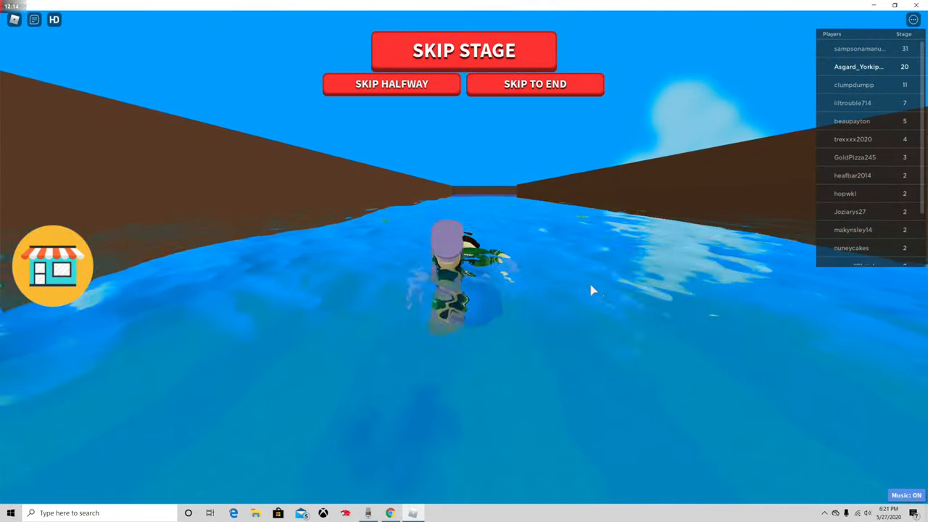
mouse_move(839, 416)
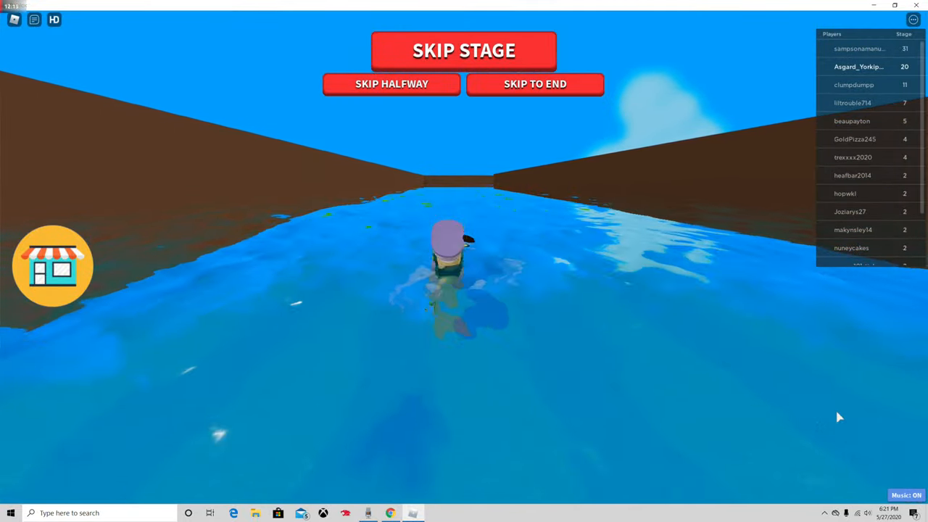
Toggle the game music off and back on while swimming the water channel
left_click(904, 495)
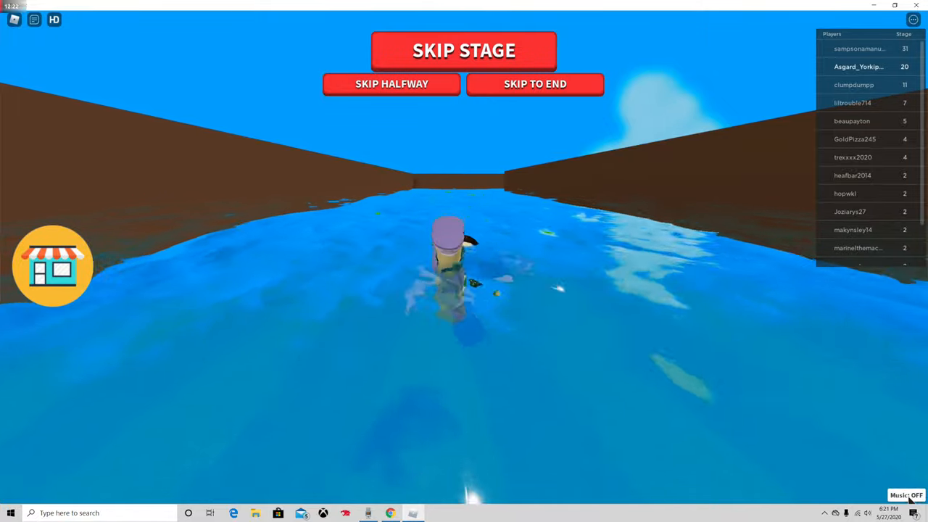
left_click(905, 495)
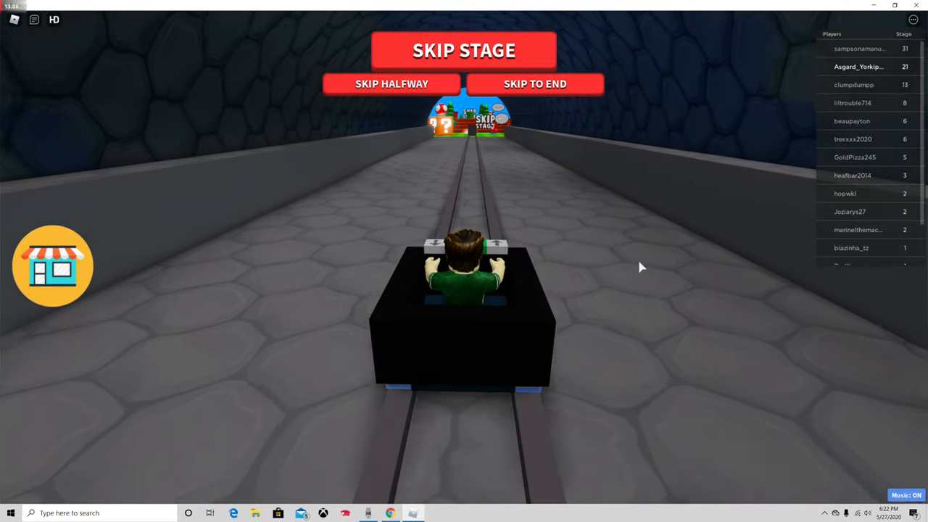
mouse_move(665, 258)
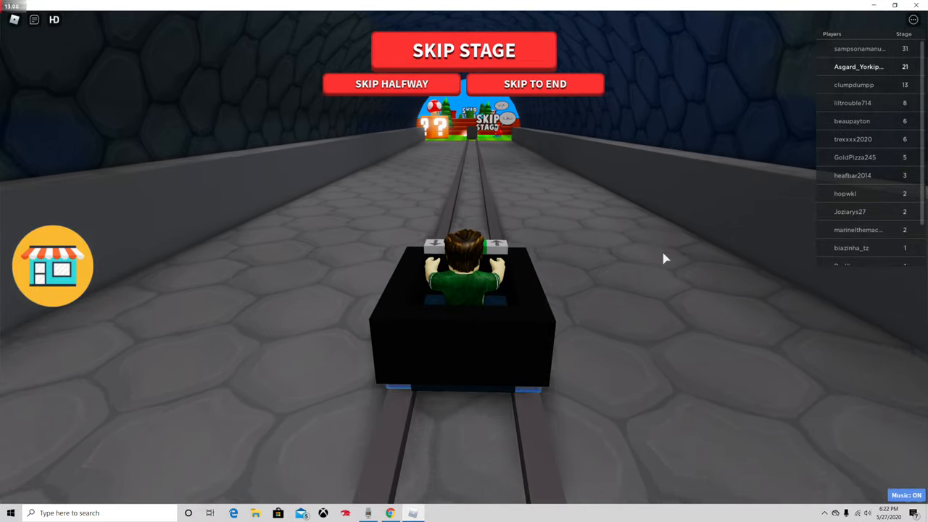
mouse_move(680, 283)
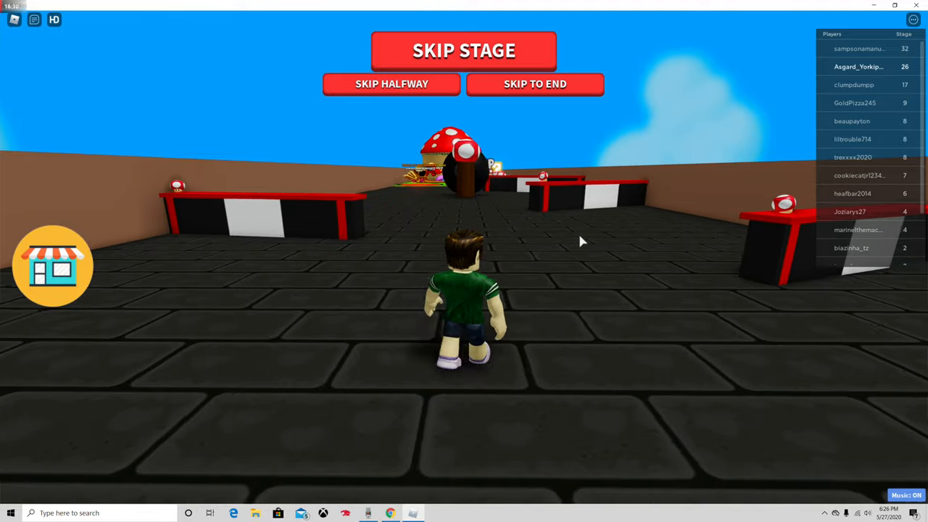
key("w")
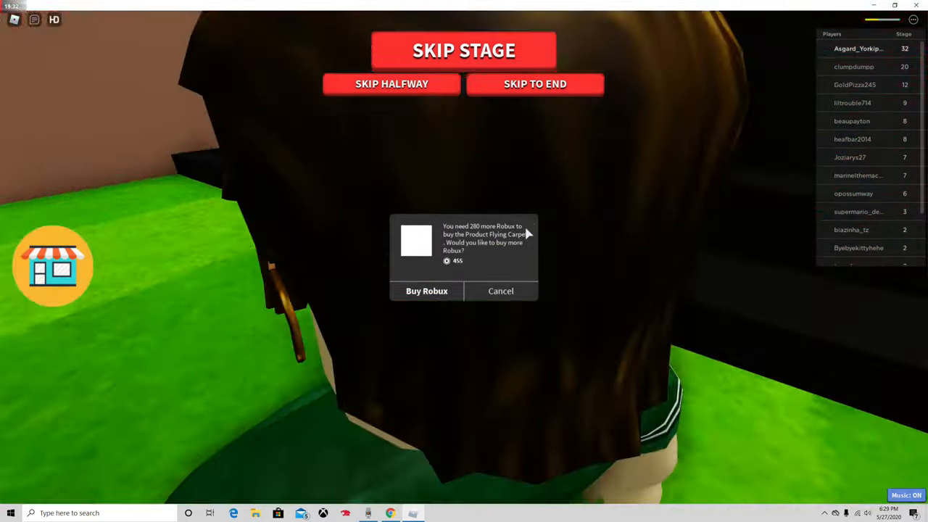
Decline the Buy Robux prompt for the Flying Carpet and head up the black stairs
left_click(500, 290)
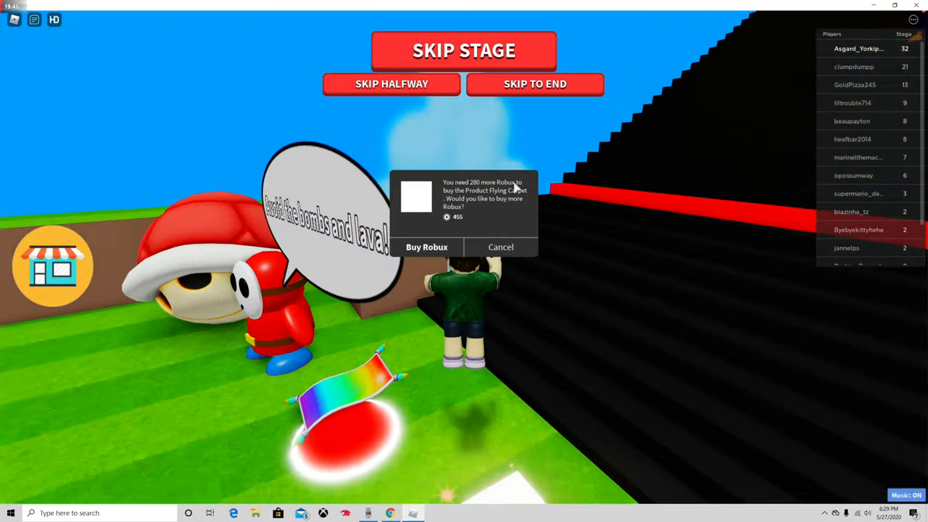
left_click(501, 246)
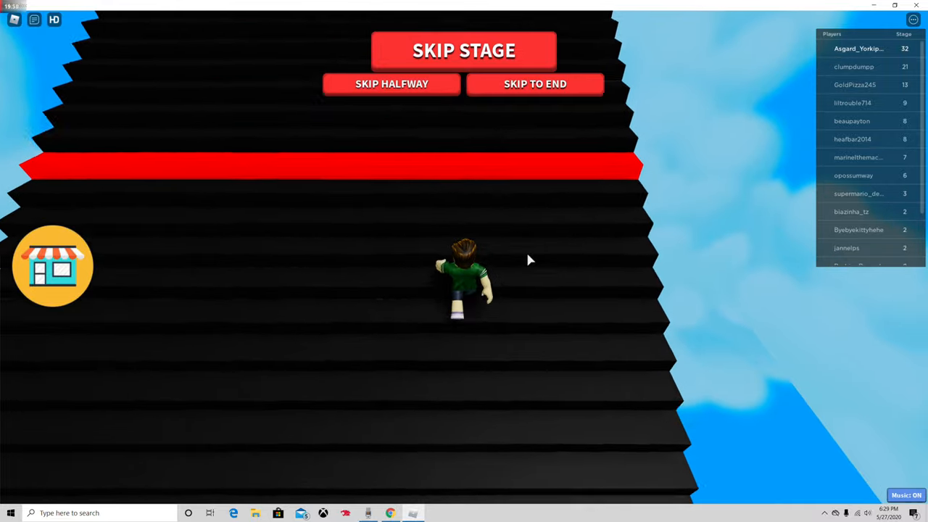
key("w")
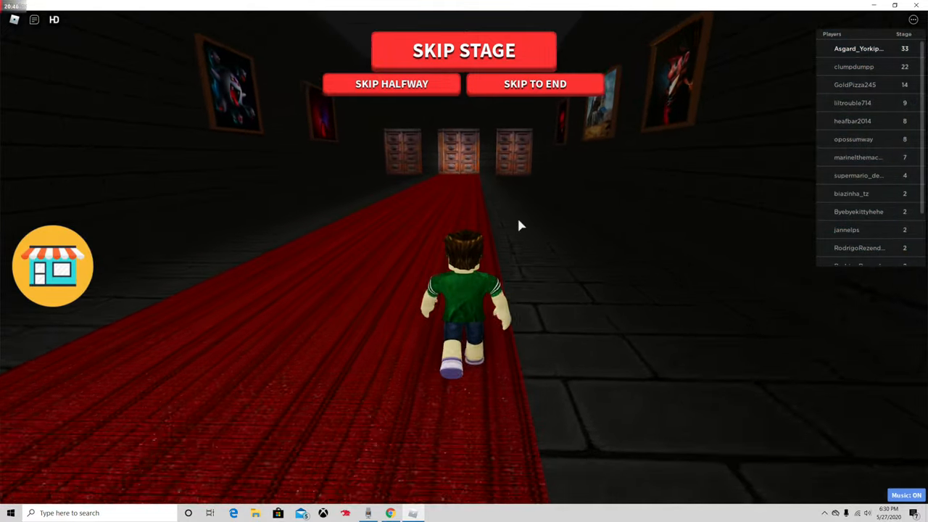
Walk the avatar down the red-carpet hallway to the three wooden doors
key("w")
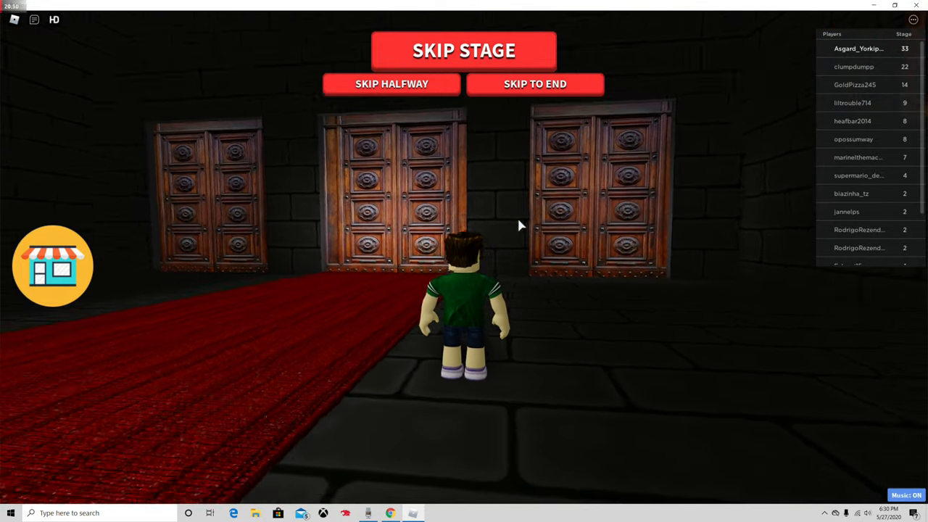
key("w")
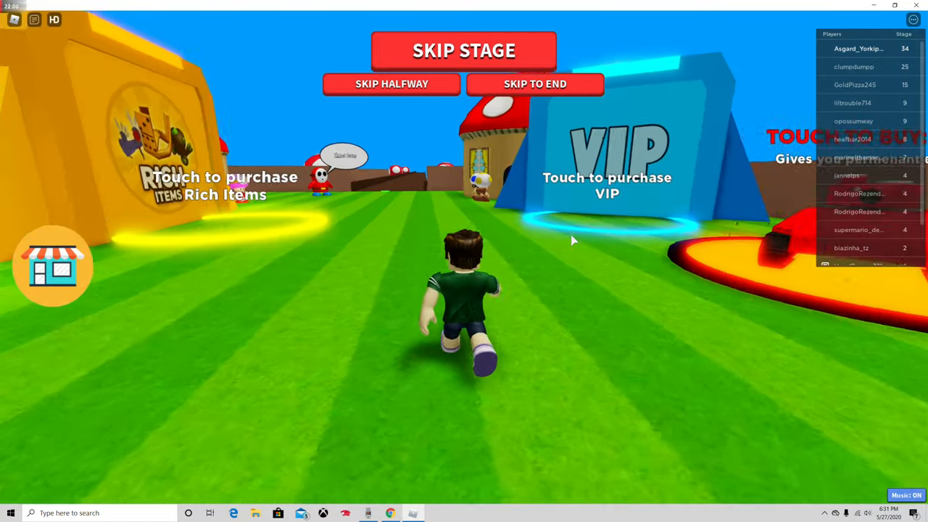
Run across the striped grass past the Rich Items and VIP pads to stage 35
key("w")
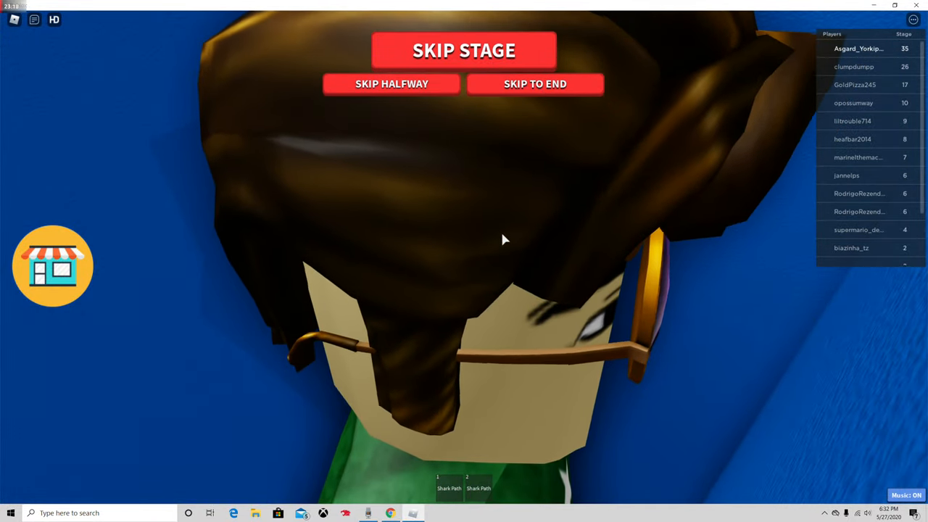
mouse_move(534, 225)
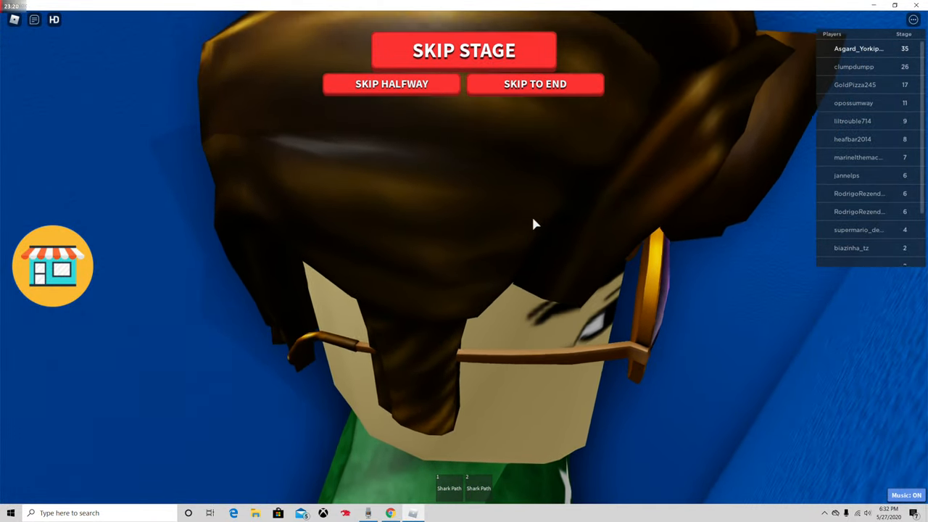